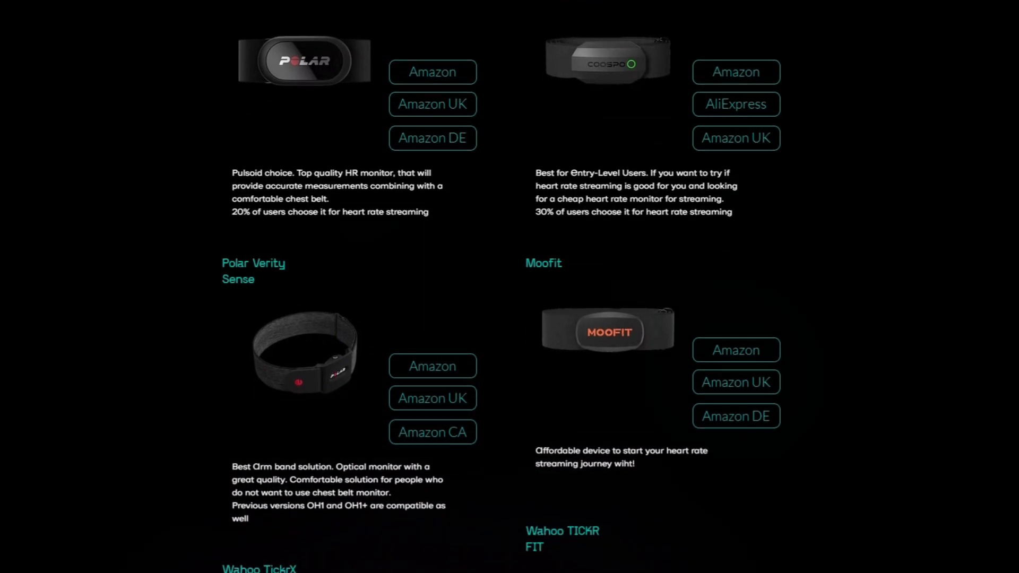
# Scroll the supported devices page down to the Apple Watch section
pyautogui.scroll(-3)
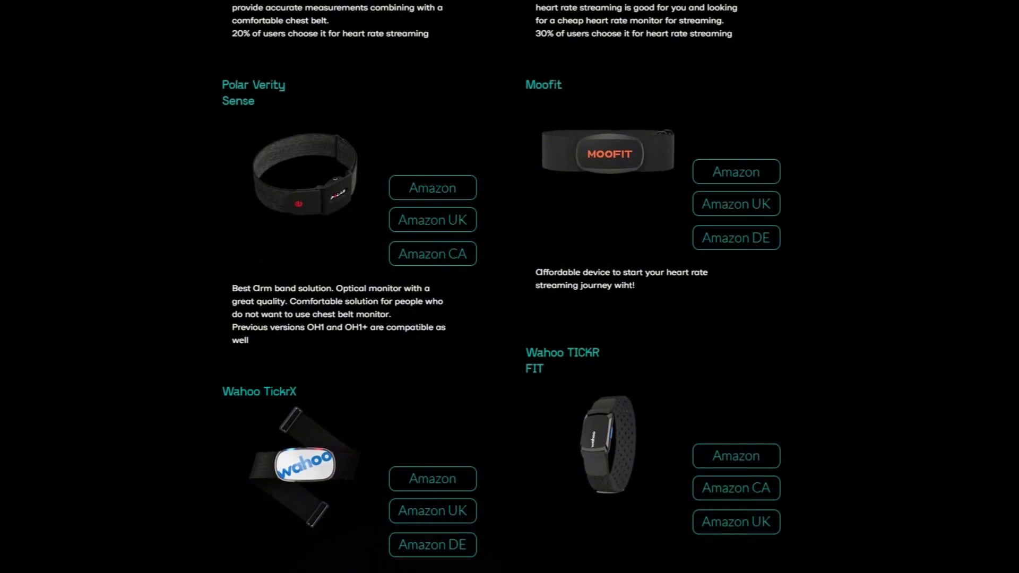
pyautogui.scroll(-3)
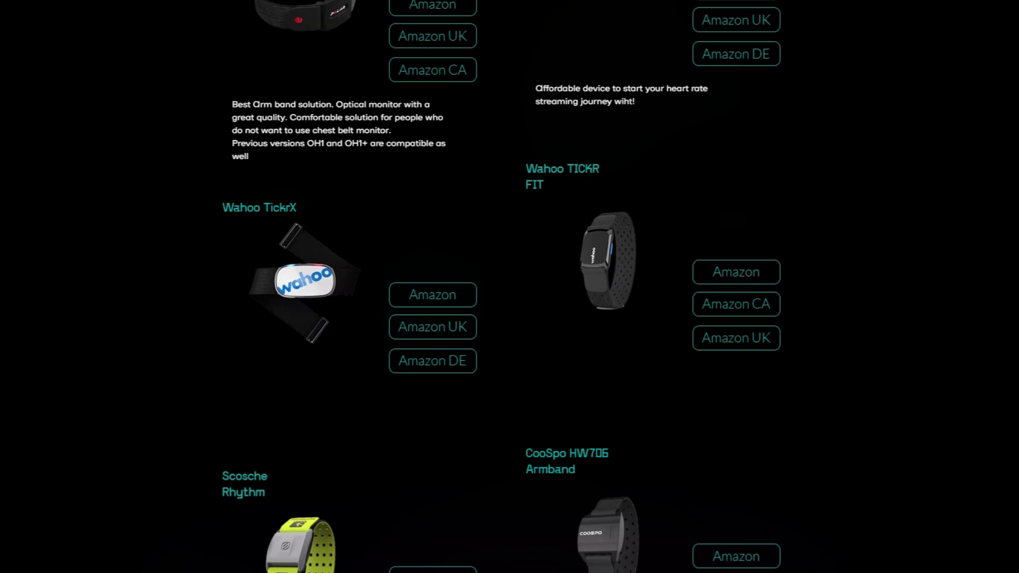
pyautogui.scroll(-3)
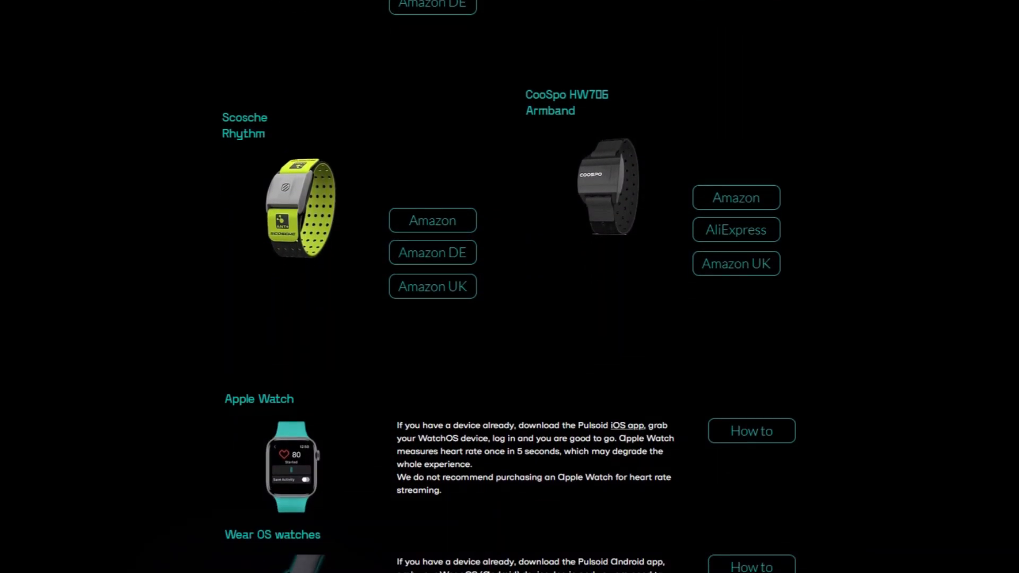
pyautogui.scroll(-3)
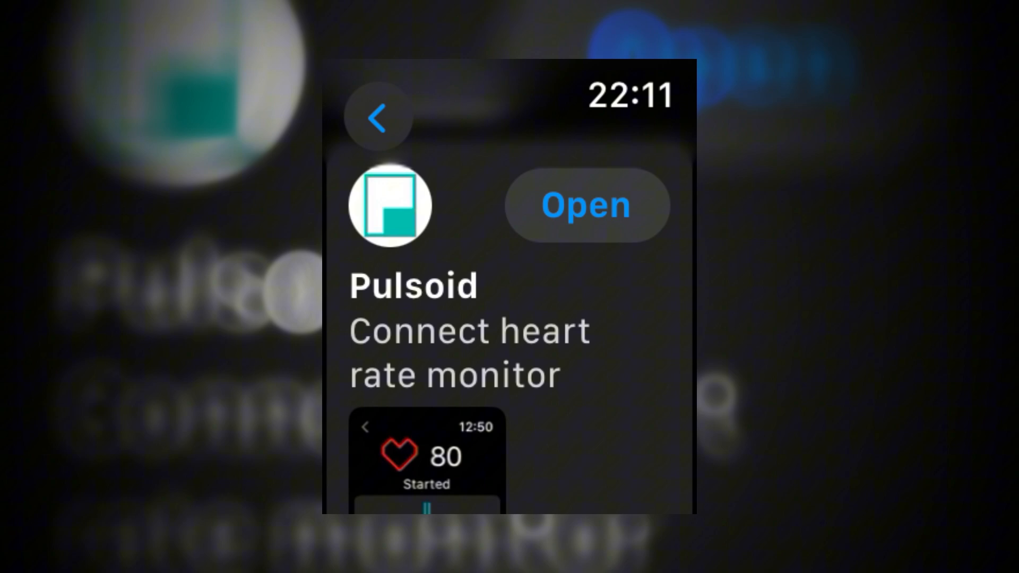
# Scan for monitors on the watch and start streaming heart rate, showing Online at 82
pyautogui.click(584, 205)
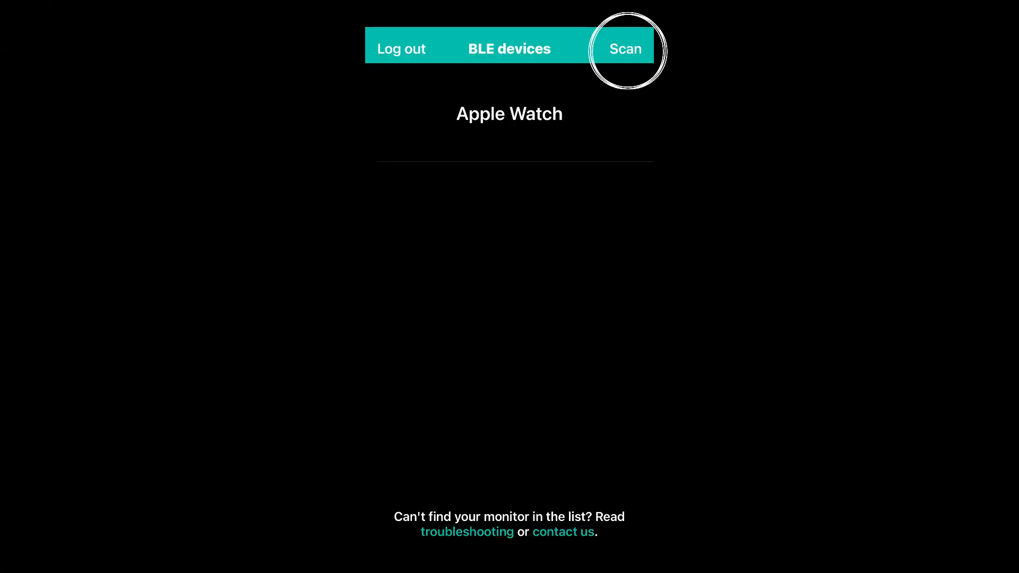
pyautogui.click(624, 48)
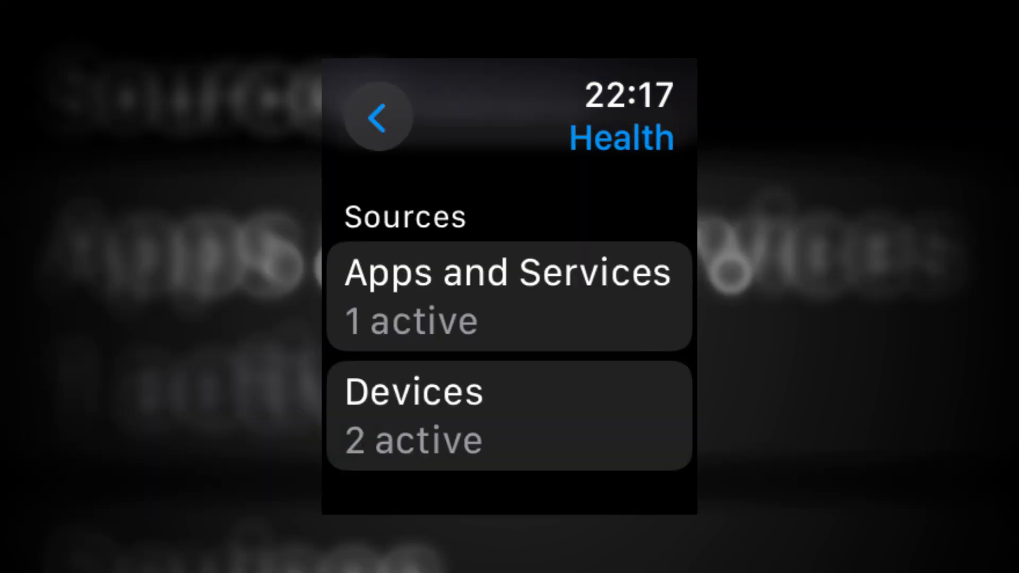
pyautogui.click(508, 296)
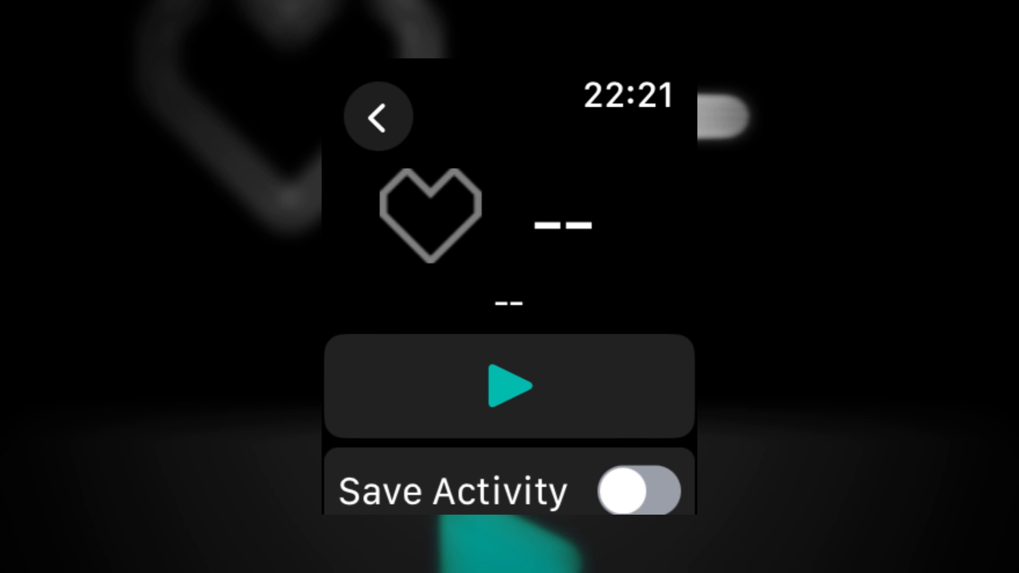
pyautogui.click(508, 385)
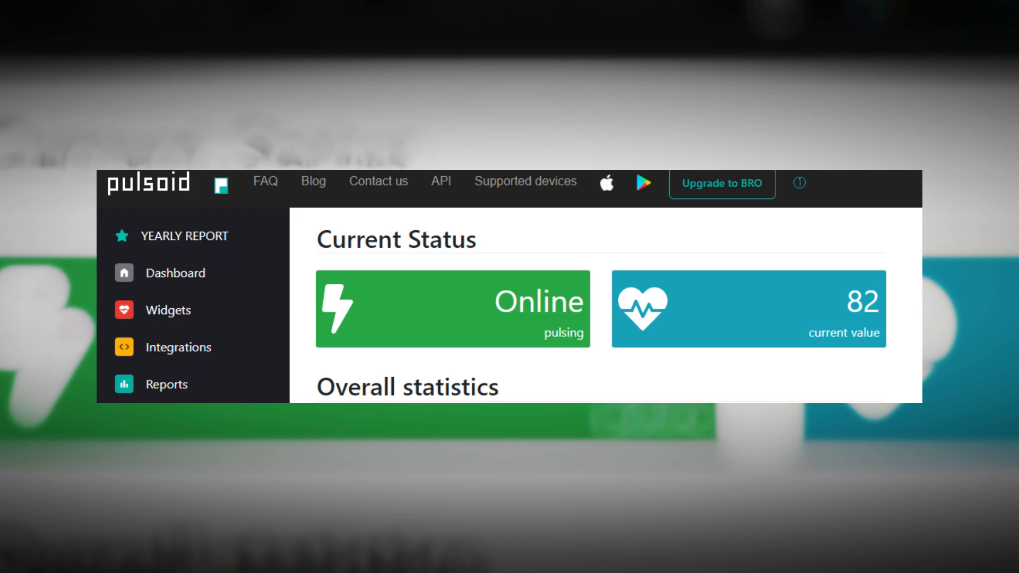
# Follow the VRCOSC integration entry to GitHub and save VRCOSC-live-Setup.exe
pyautogui.click(179, 346)
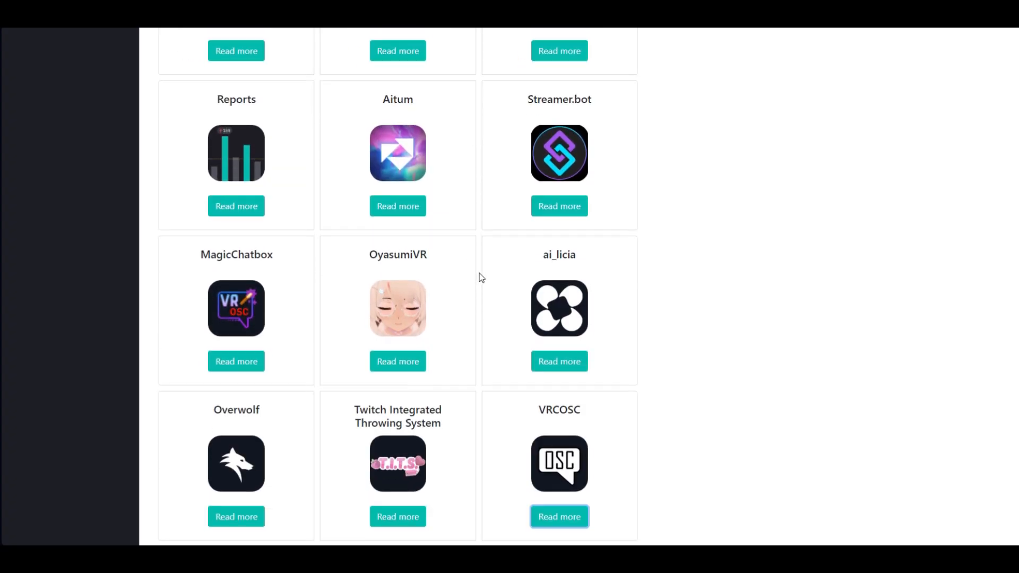
pyautogui.click(559, 517)
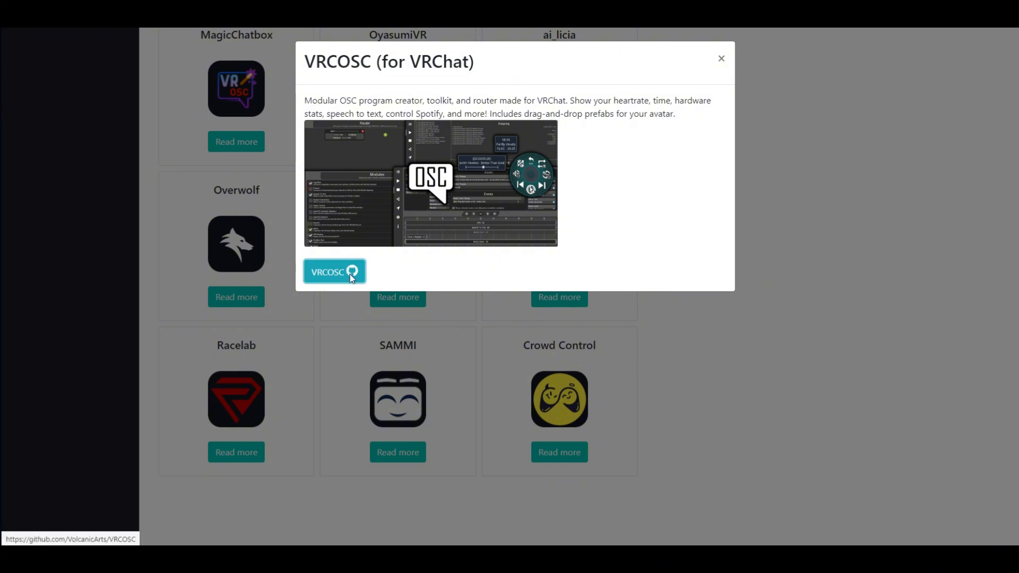
pyautogui.click(334, 272)
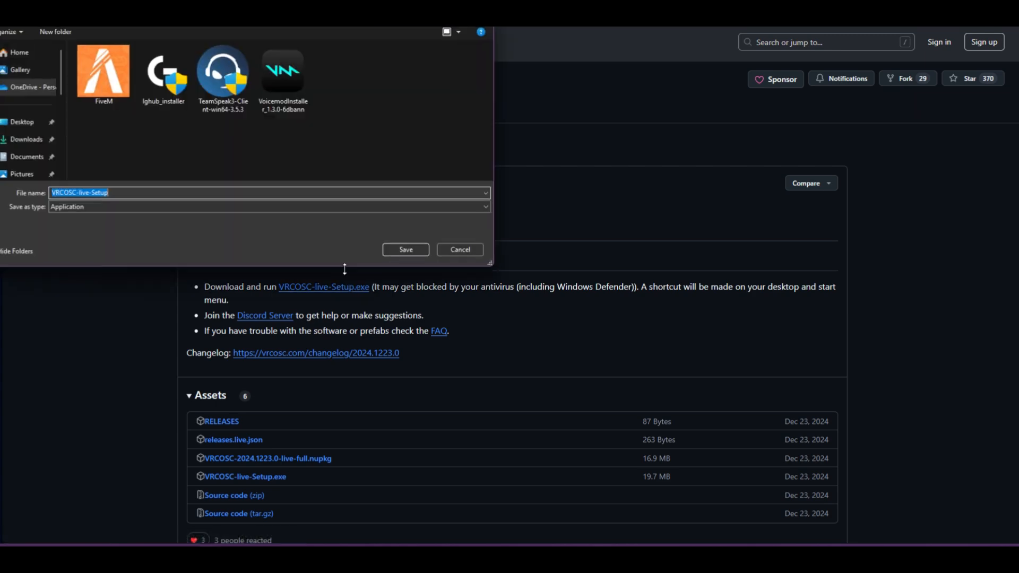
pyautogui.click(404, 250)
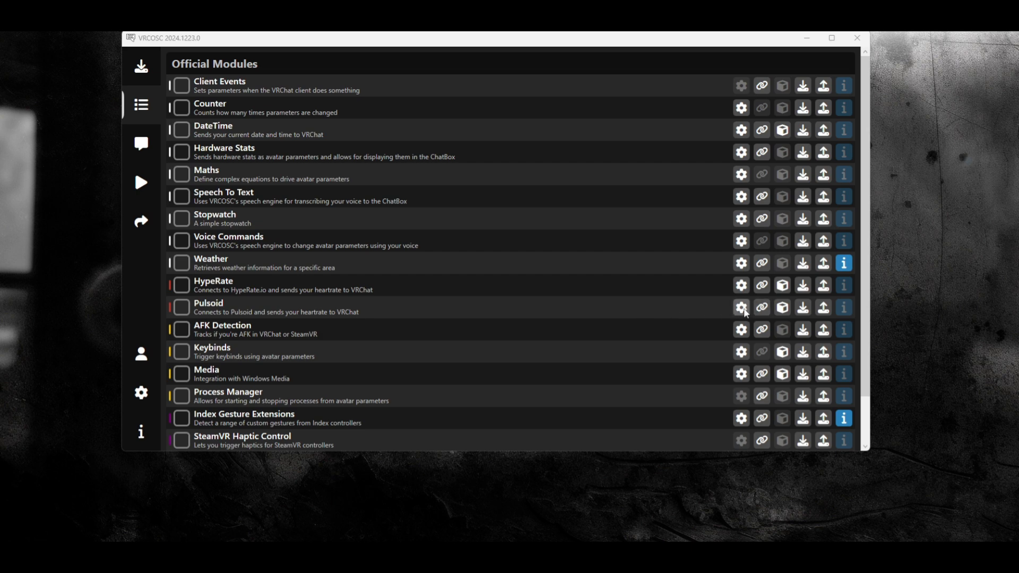
# Obtain a Pulsoid access token and enter it in the module settings
pyautogui.click(741, 306)
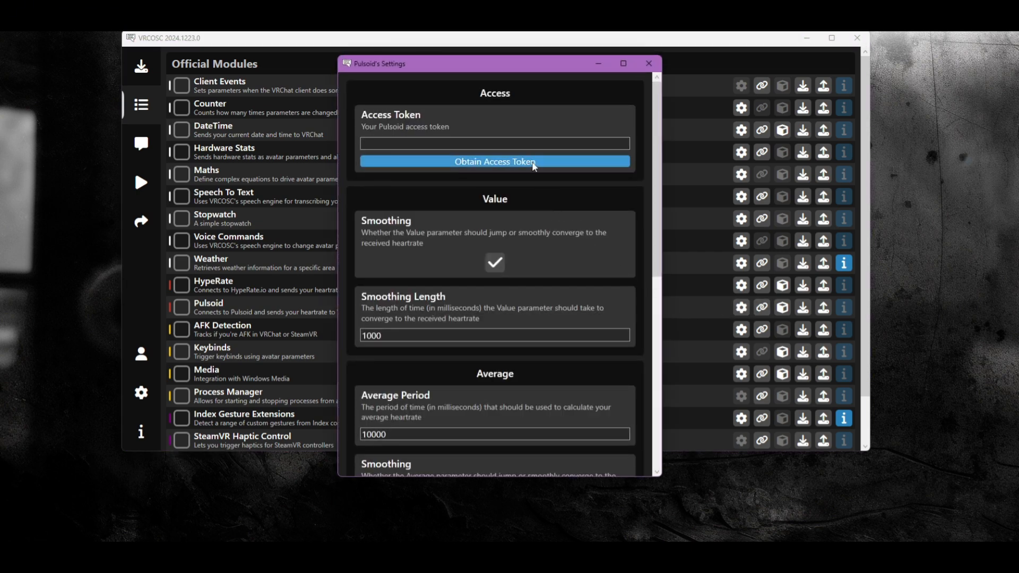
pyautogui.moveTo(503, 168)
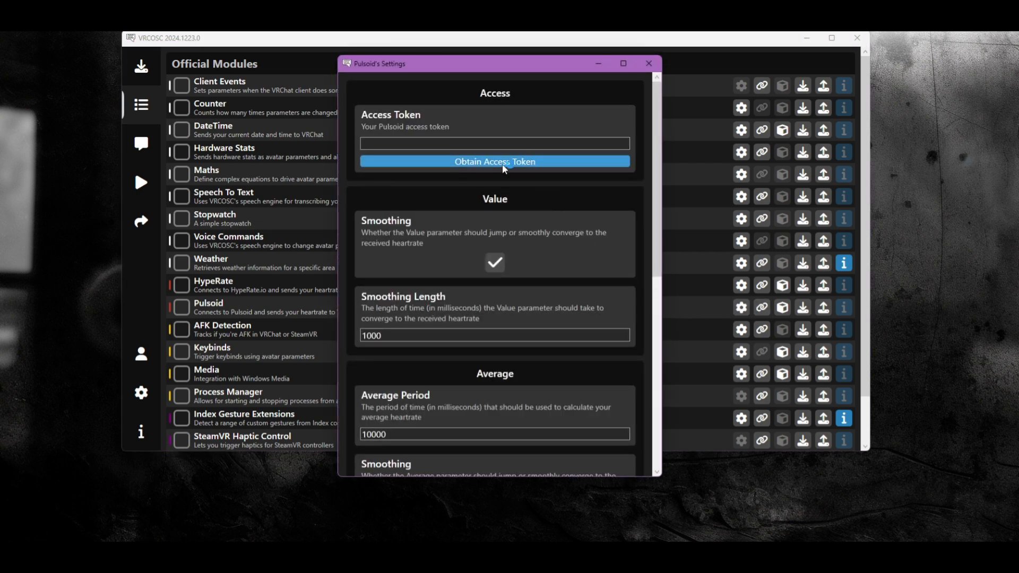
pyautogui.click(494, 161)
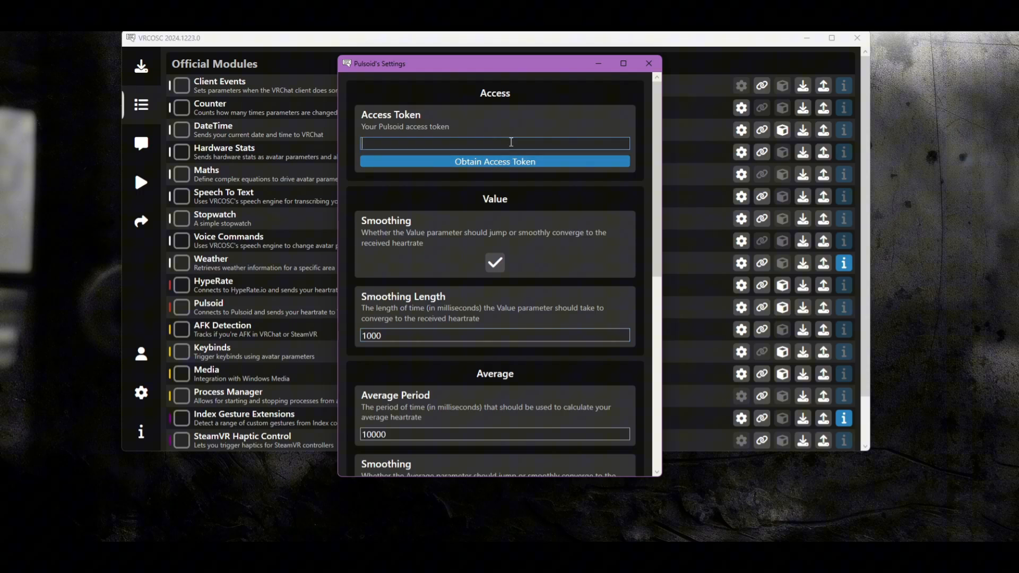
pyautogui.write('accesstoken')
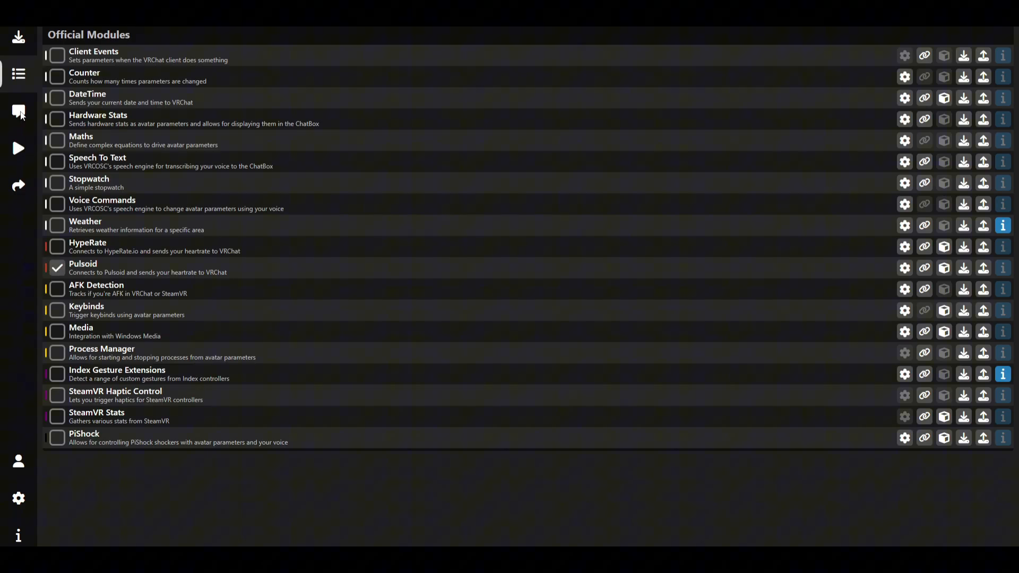
# Create a new clip on the ChatBox timeline and name it 'heart rate'
pyautogui.click(18, 112)
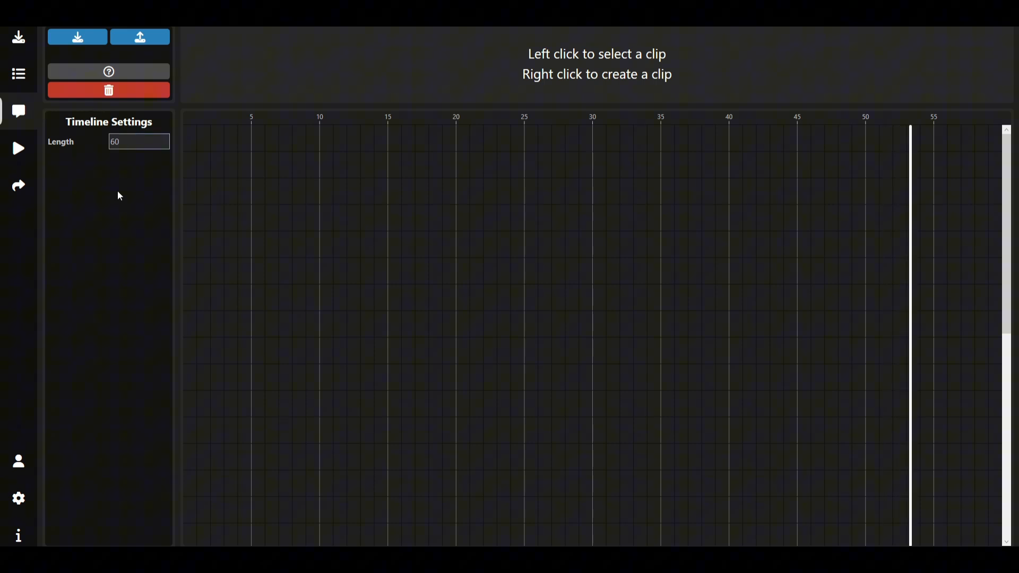
pyautogui.rightClick(461, 161)
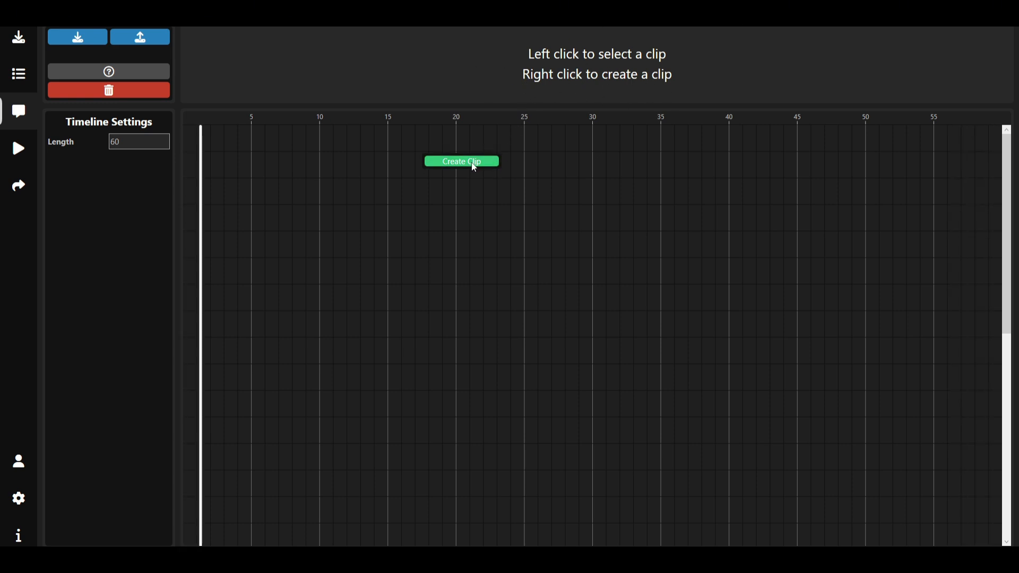
pyautogui.click(461, 162)
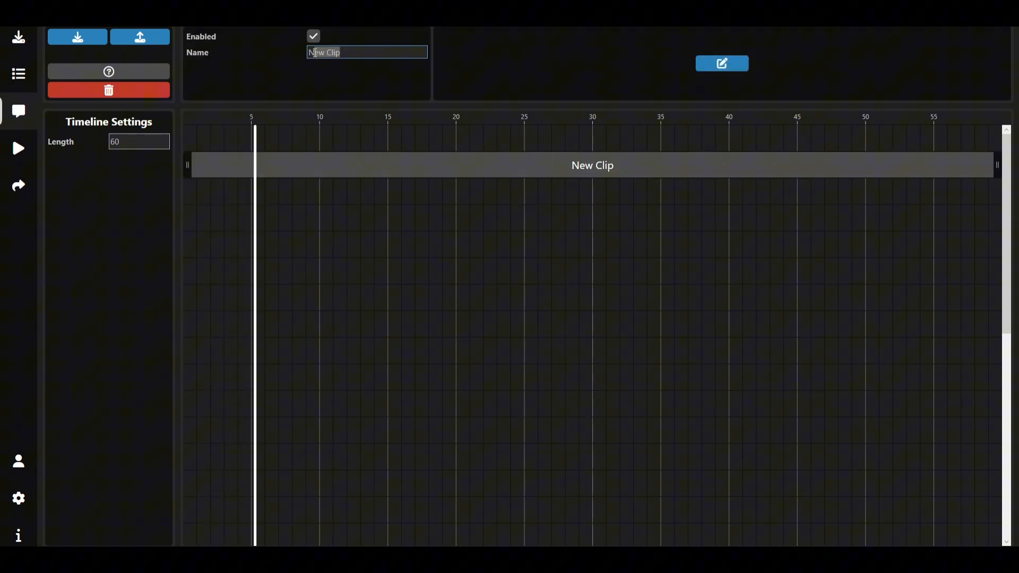
pyautogui.write('hear')
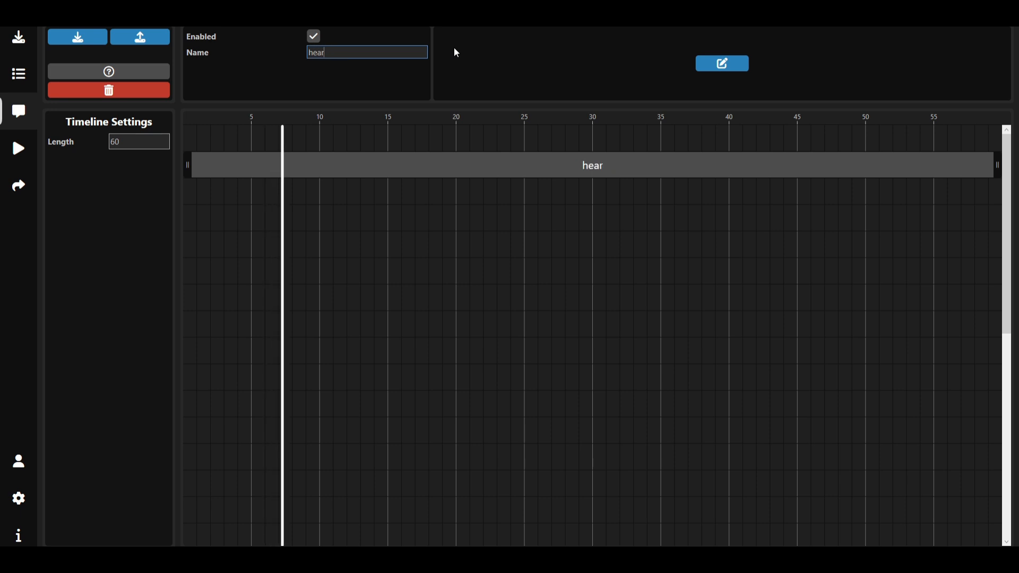
pyautogui.write('t rate')
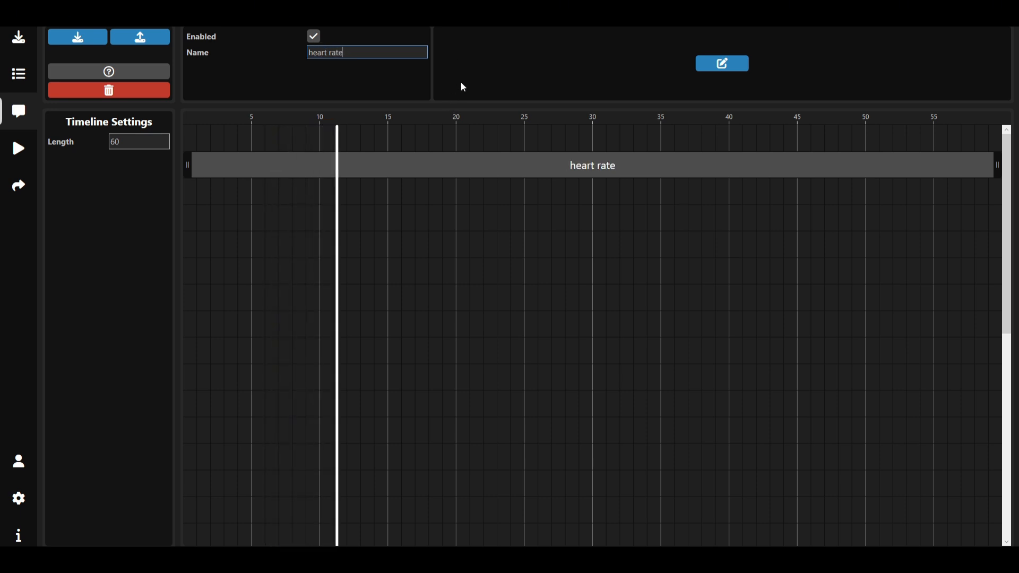
pyautogui.click(722, 64)
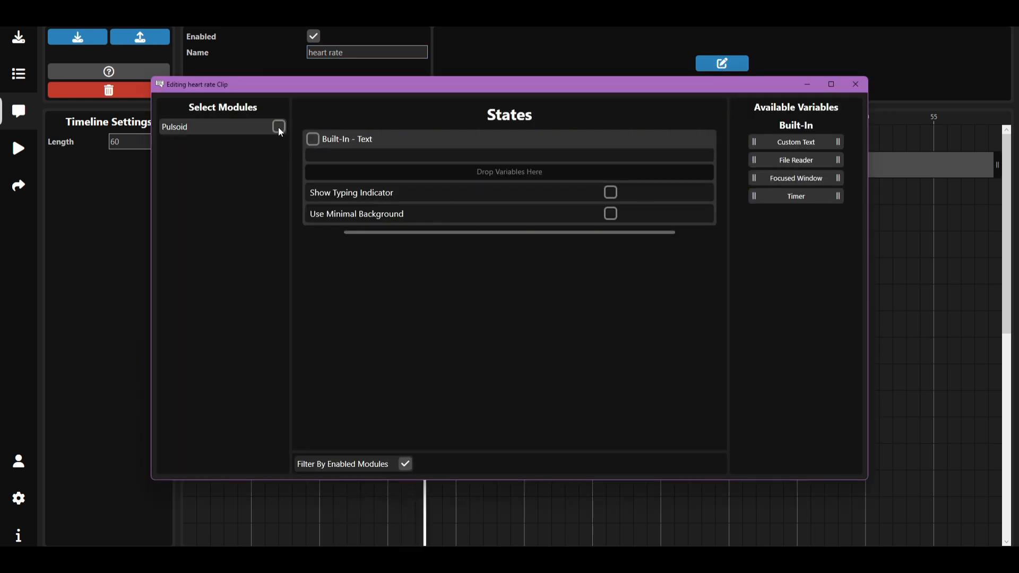
# Tick the Pulsoid module and enable its Connected state with the Current variable
pyautogui.click(279, 126)
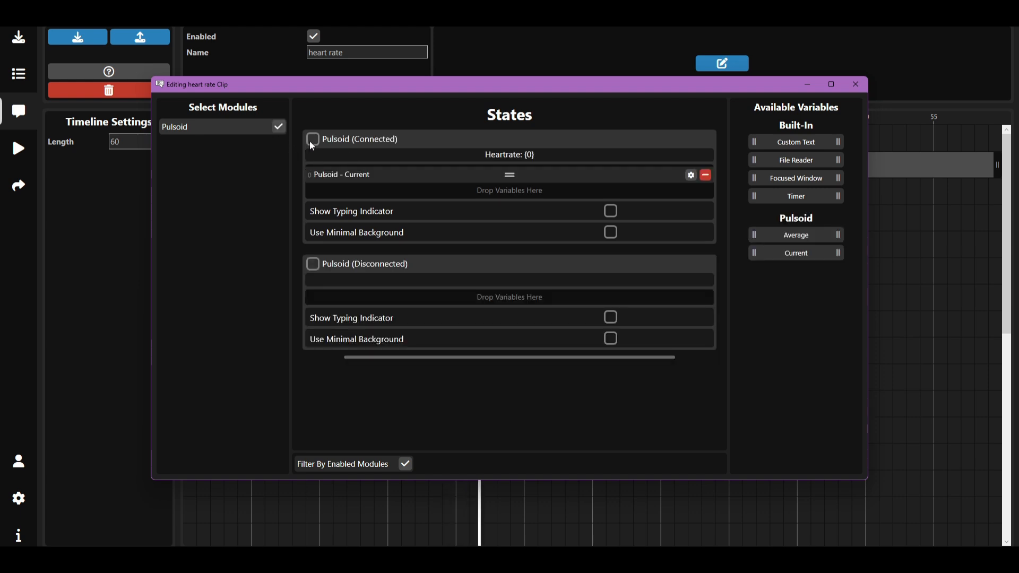
pyautogui.click(312, 139)
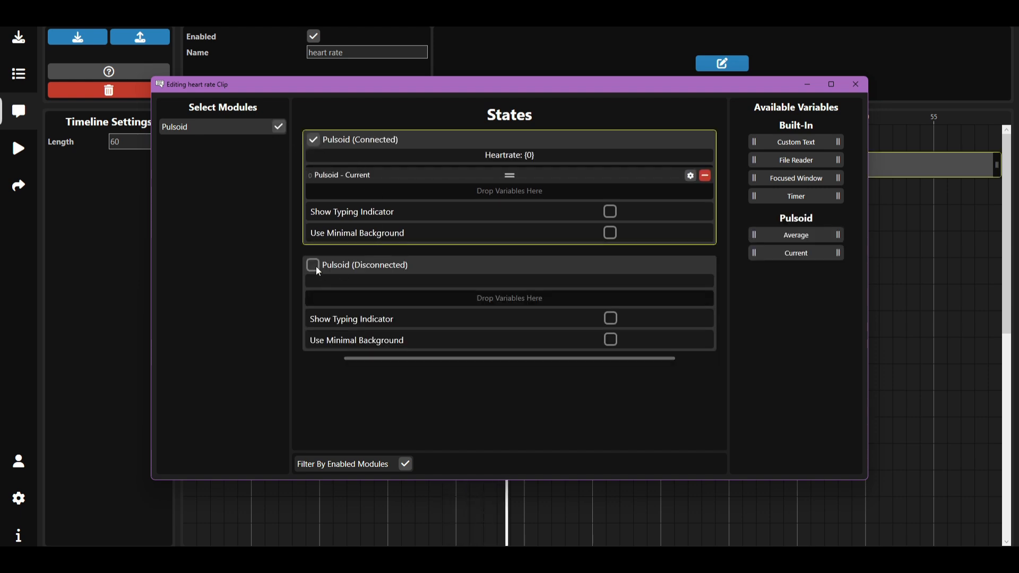
pyautogui.click(856, 83)
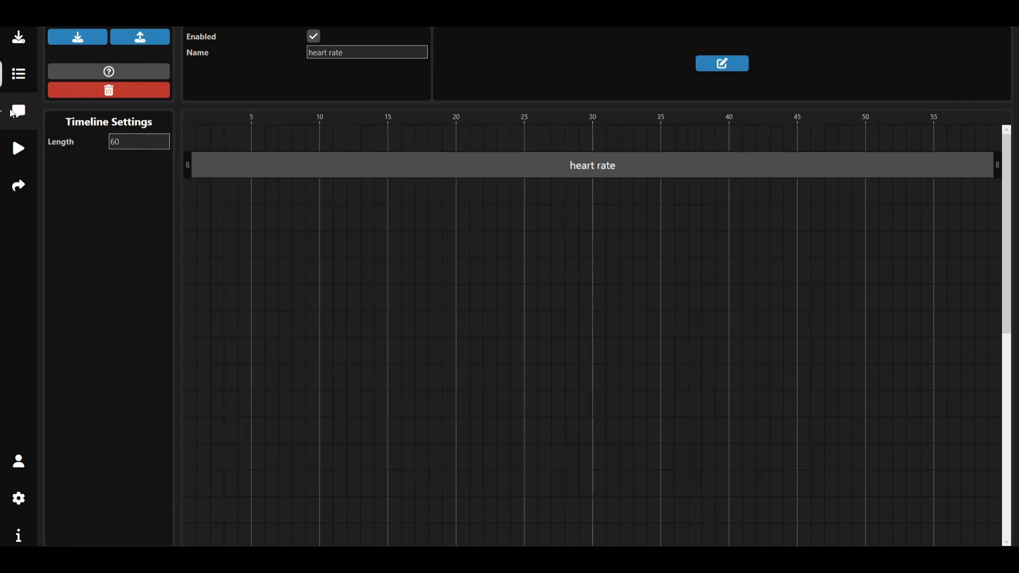
pyautogui.moveTo(266, 254)
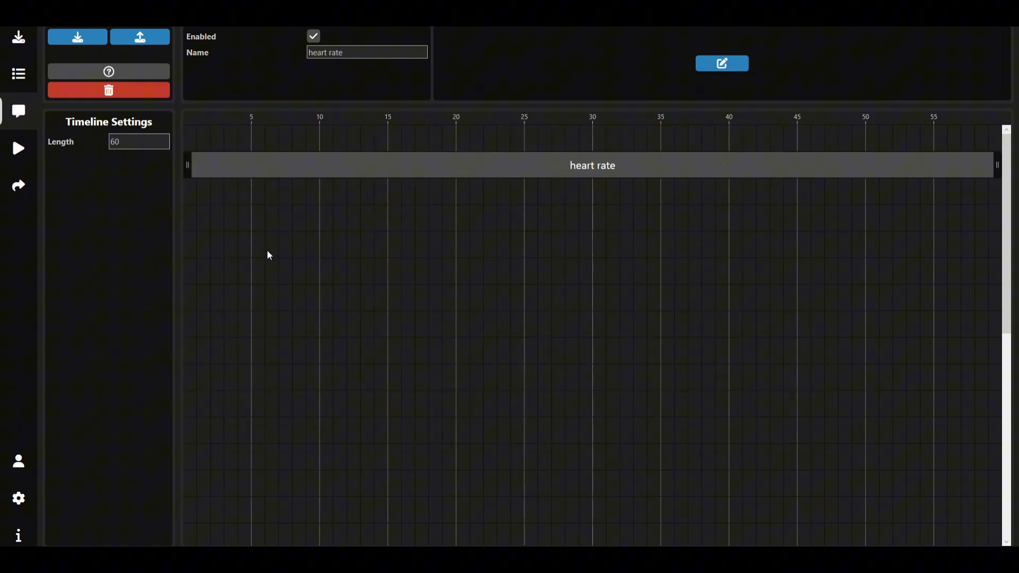
# Start the runtime from the Run page so the Pulsoid module waits for VRChat
pyautogui.click(18, 148)
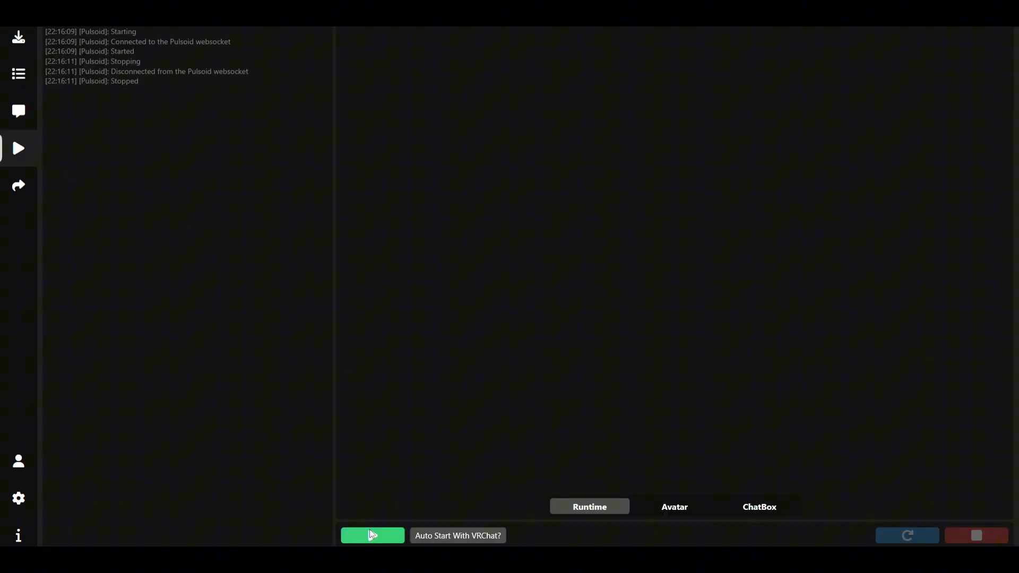
pyautogui.click(372, 535)
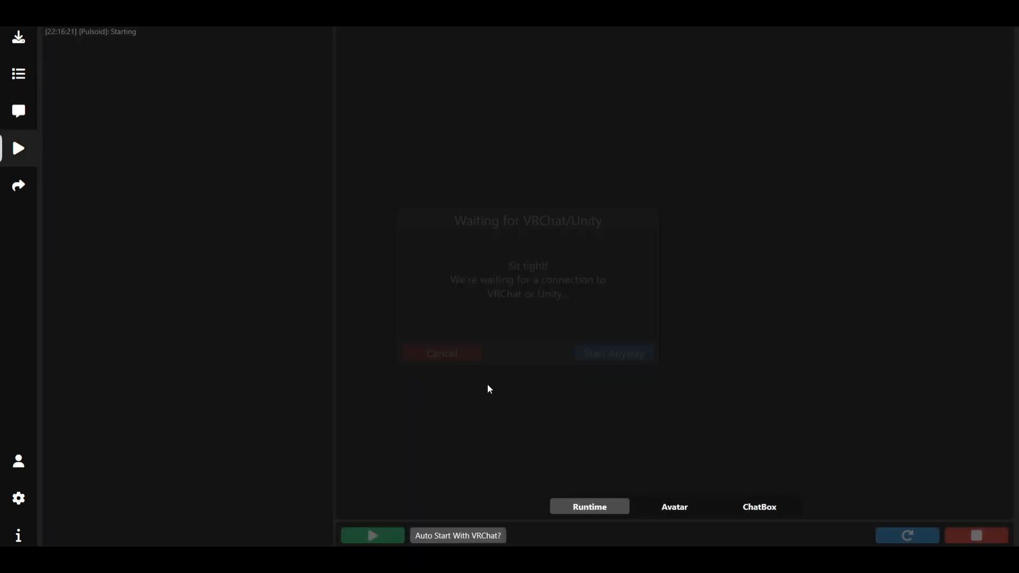